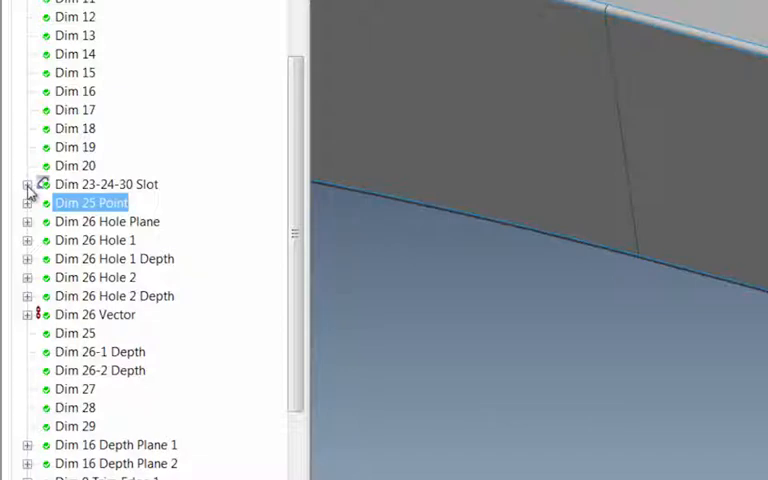
Step: Bring up Edit Measured Data Points for the -meas- item of Dim 23-24-30 Slot
click(28, 184)
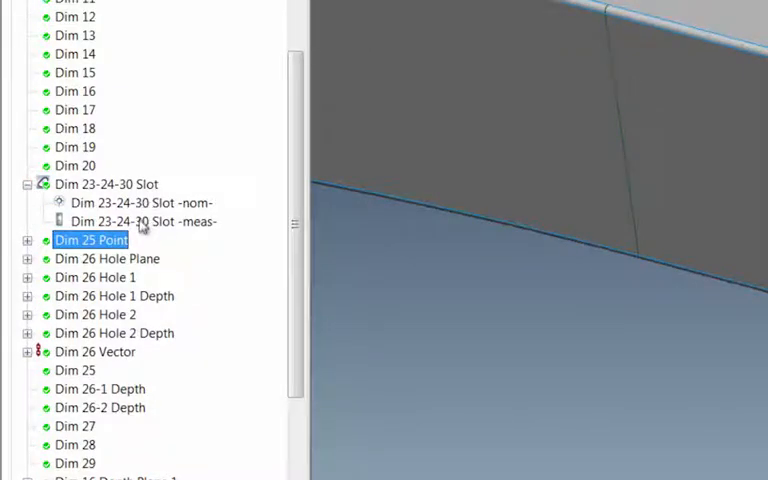
click(144, 220)
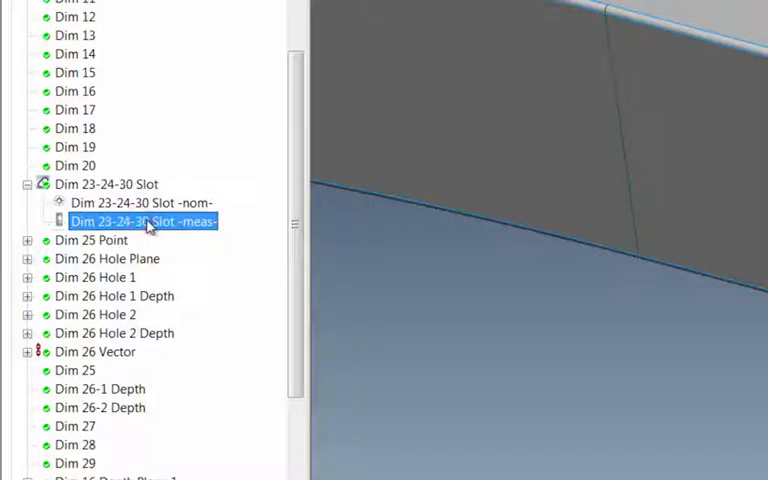
right_click(144, 220)
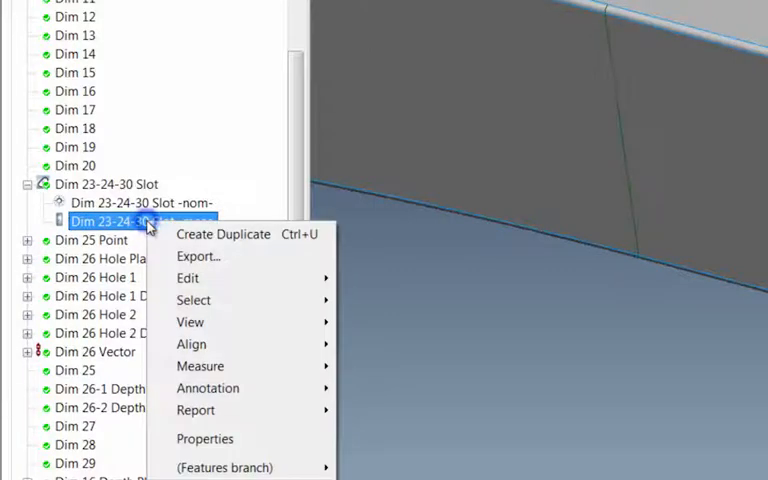
mouse_move(188, 278)
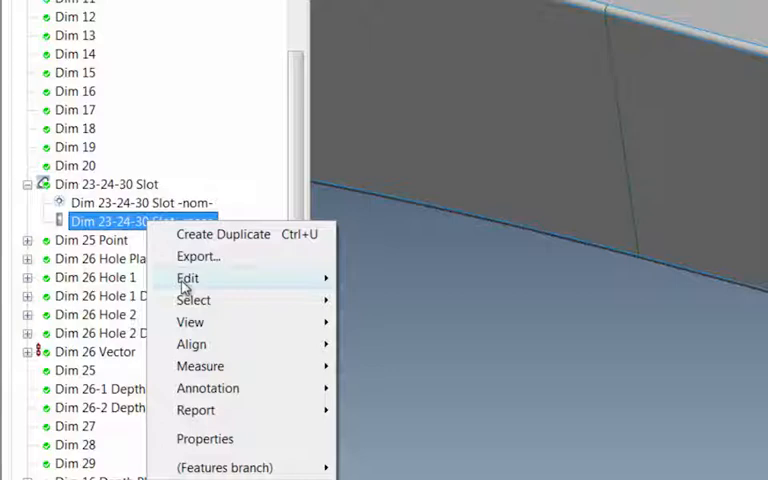
mouse_move(188, 278)
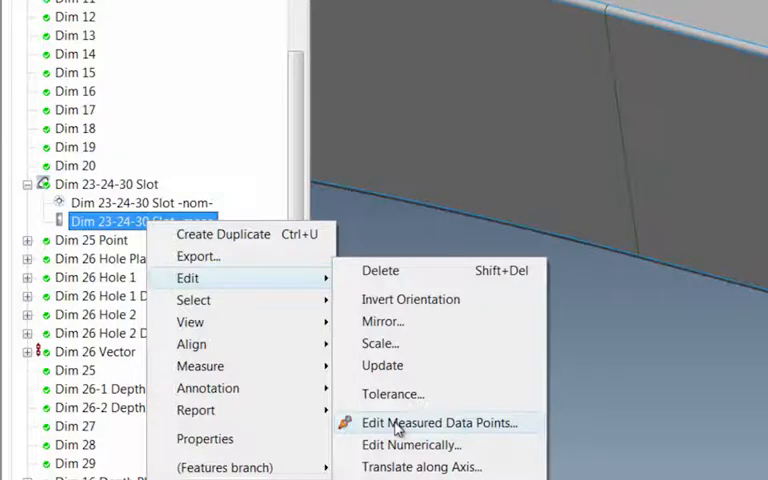
click(444, 422)
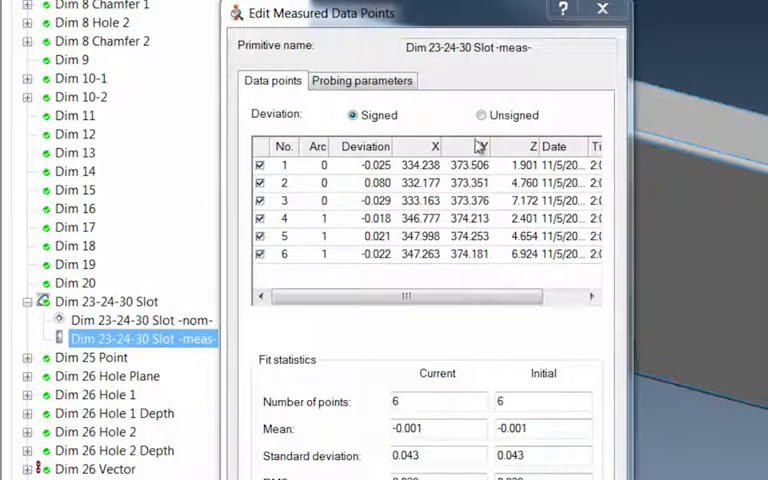
Step: Show the Probing parameters, revealing constraining plane Dim 3 Plane -meas-
click(362, 80)
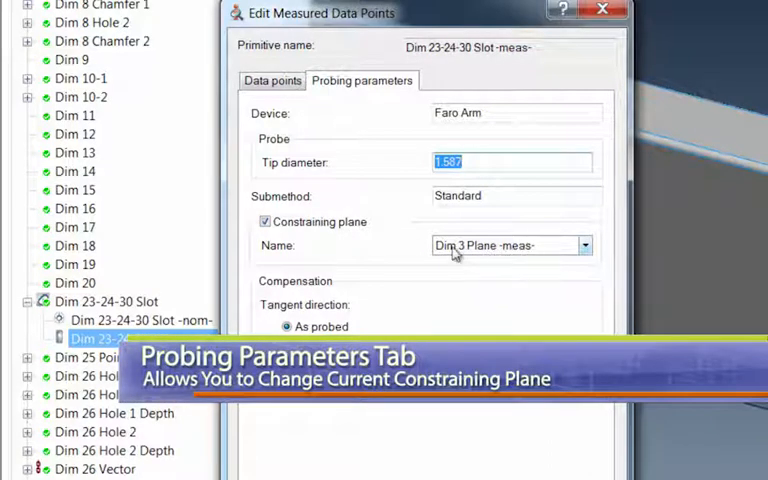
mouse_move(412, 280)
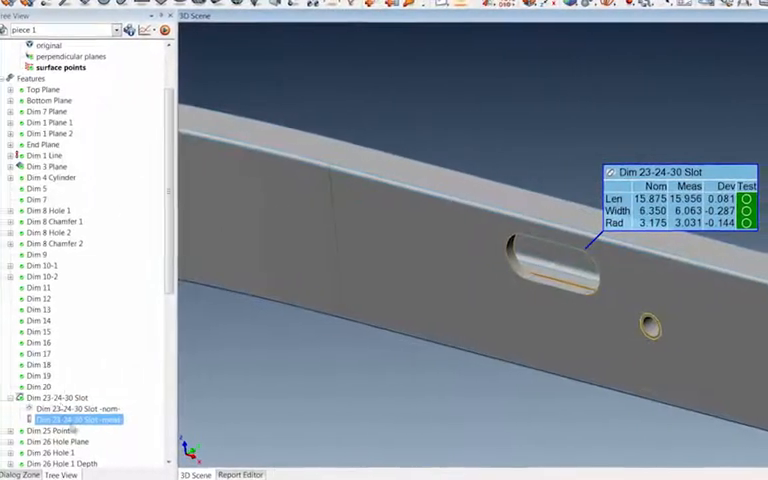
Step: Reopen the slot's measured data points editor on its Probing parameters
scroll(down, 3)
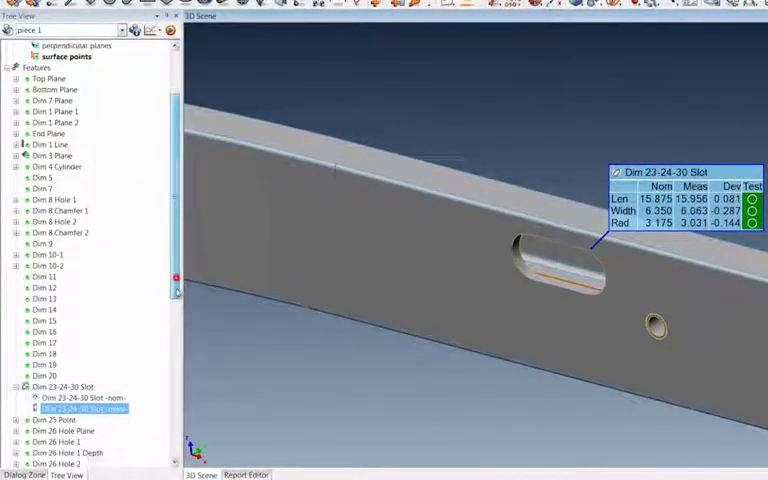
scroll(down, 3)
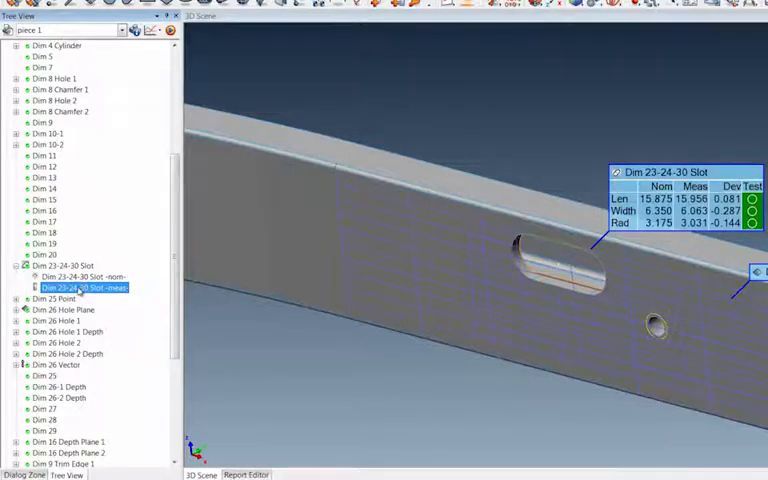
right_click(80, 288)
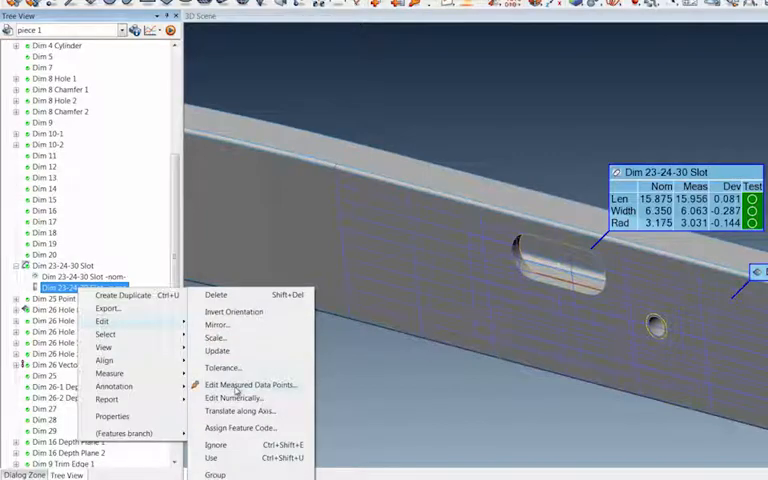
click(252, 384)
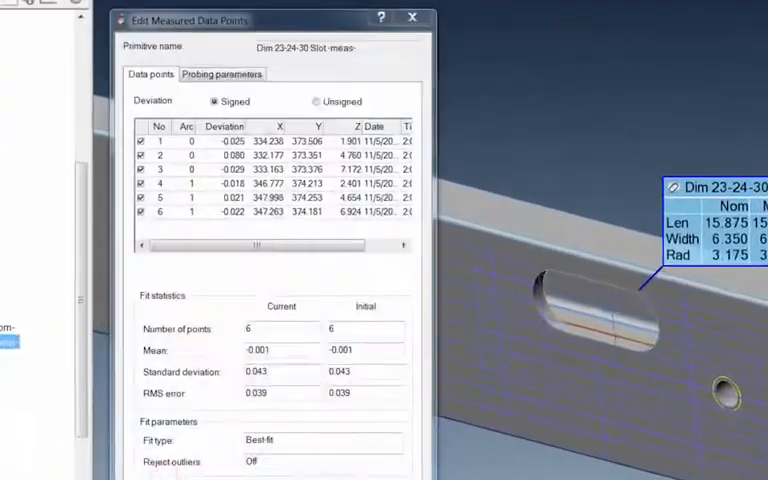
click(230, 74)
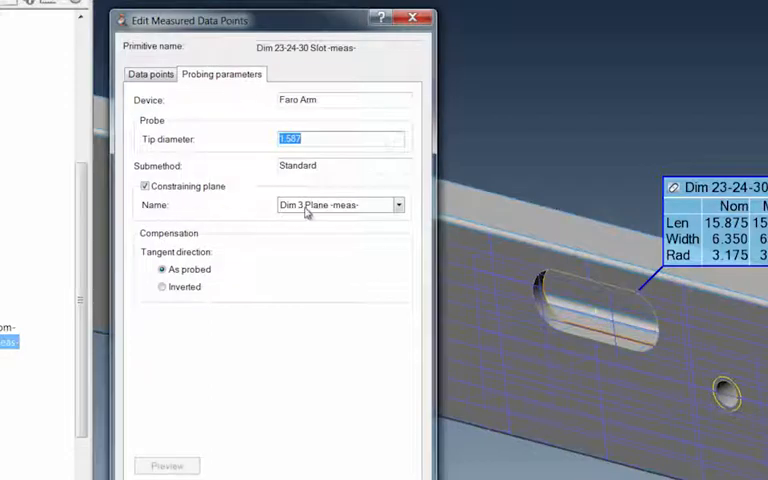
Step: Choose Dim 26 Hole Plane -meas- as constraining plane and preview the slot
click(396, 204)
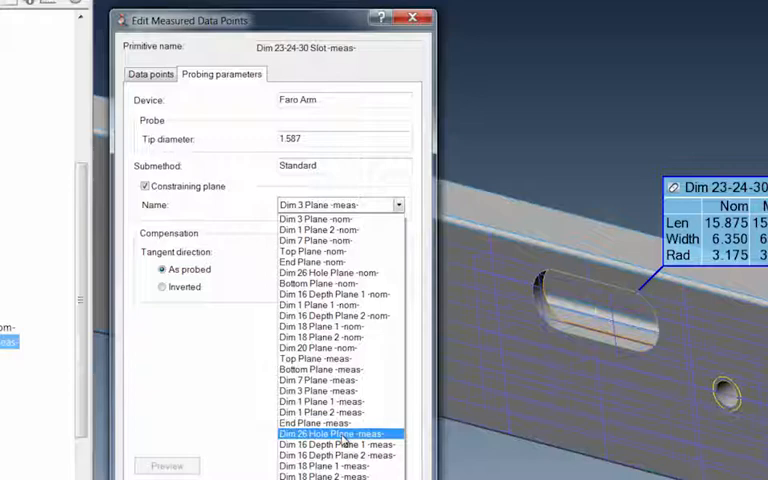
click(310, 432)
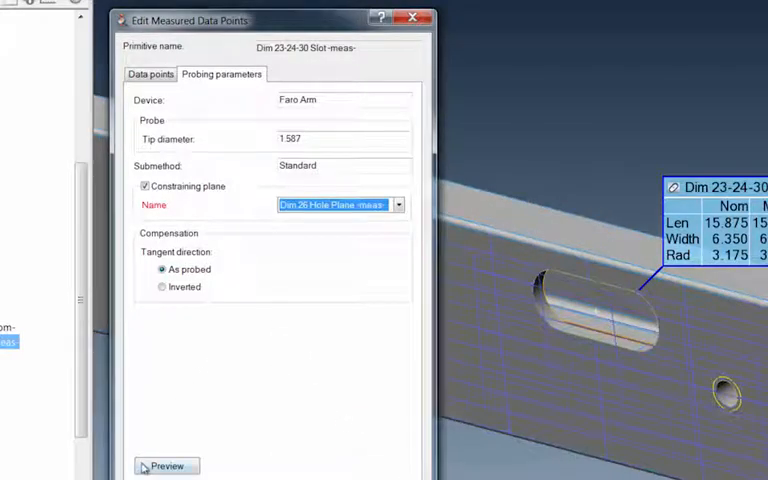
click(166, 466)
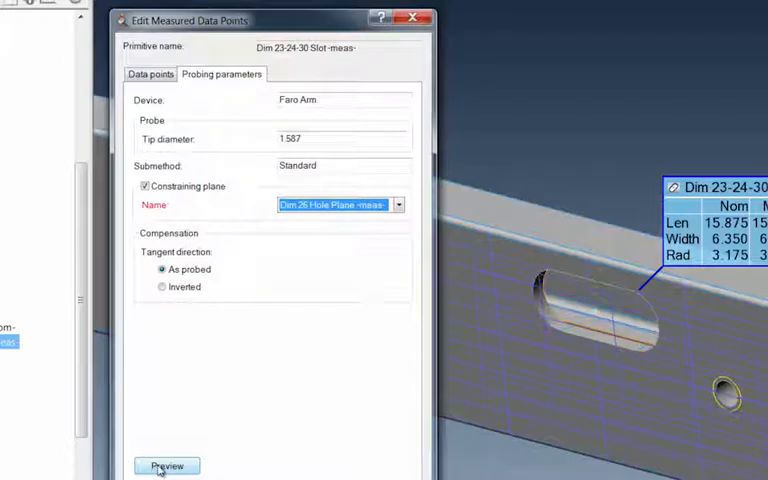
click(168, 466)
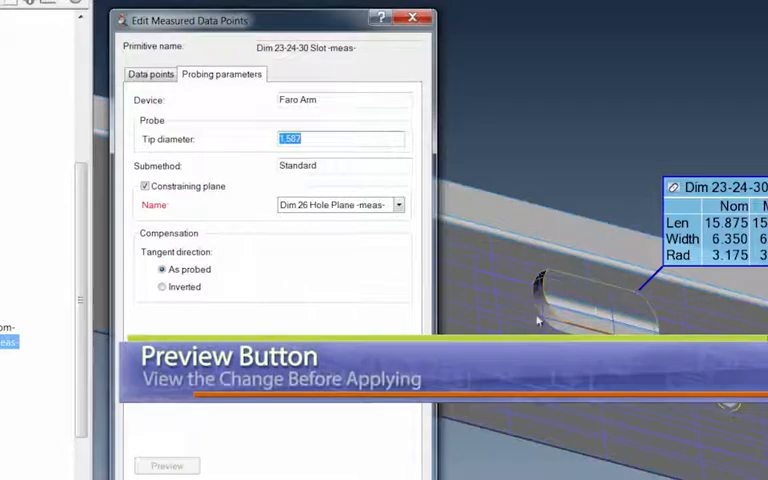
mouse_move(568, 288)
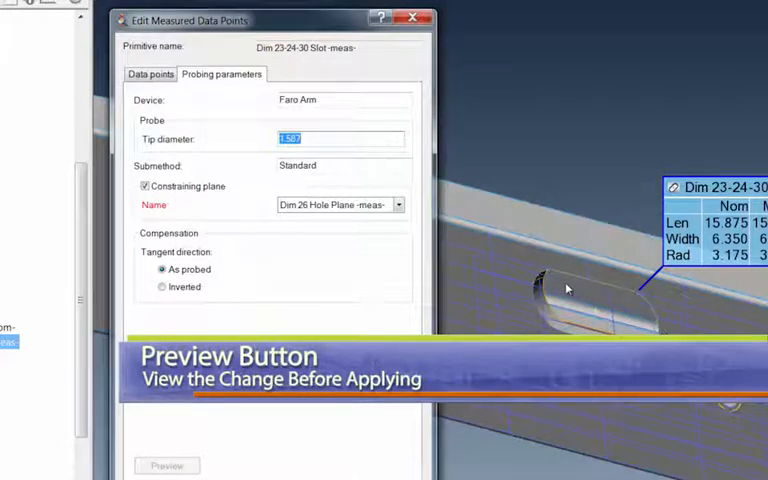
mouse_move(562, 292)
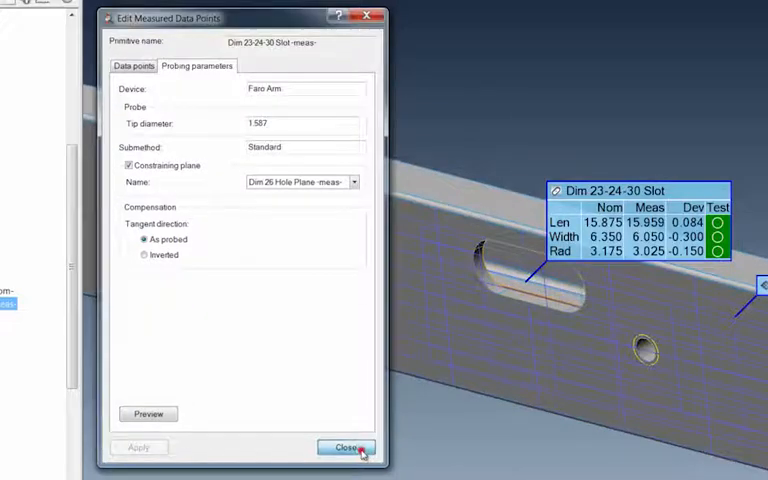
Step: Close the editor and show Dim 23-24-30 Slot's Measurement properties
click(352, 448)
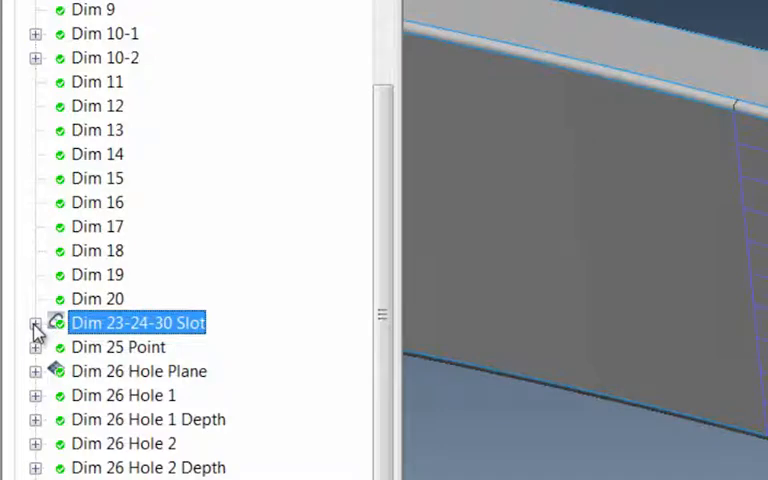
mouse_move(60, 348)
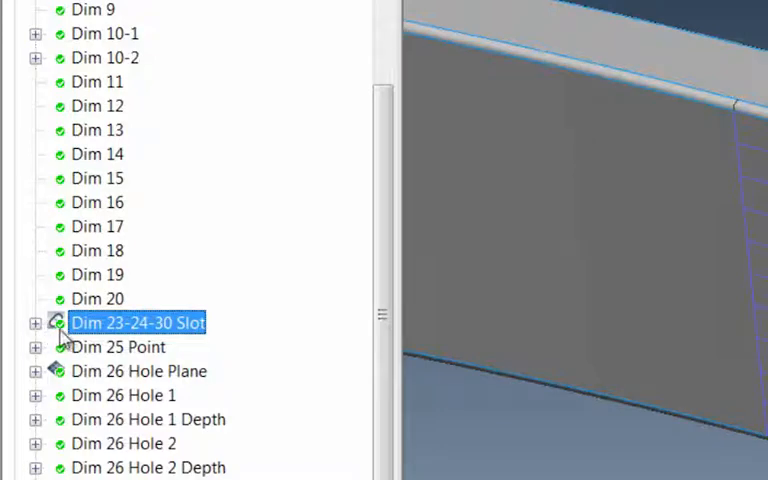
mouse_move(100, 330)
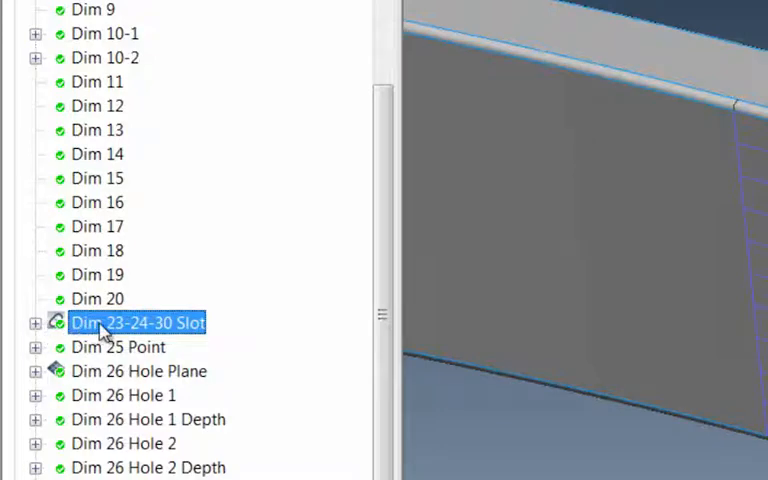
right_click(136, 324)
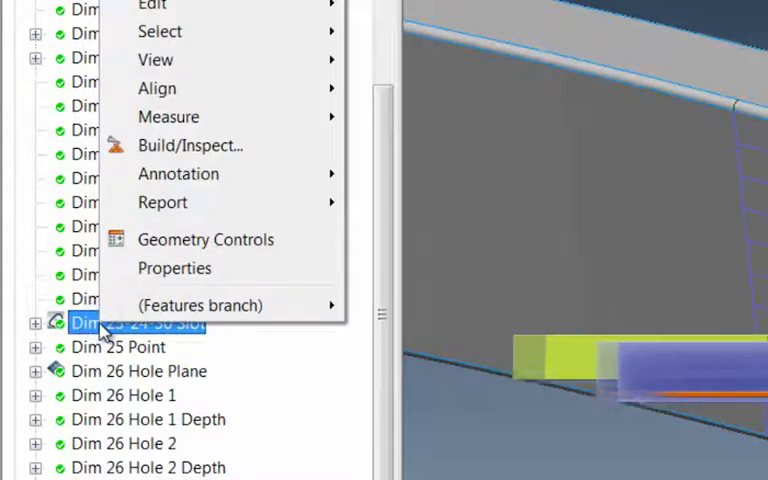
click(174, 268)
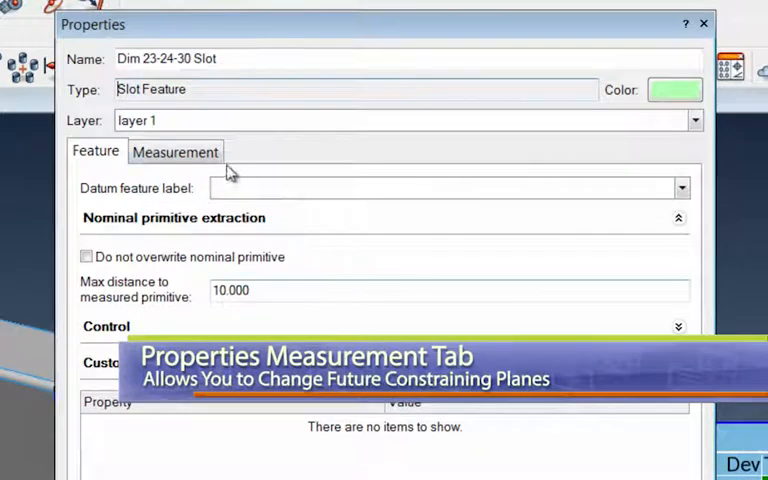
click(176, 152)
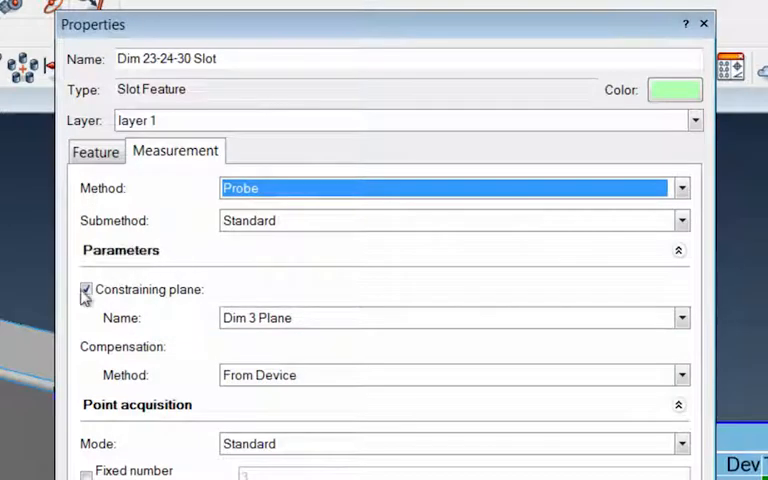
Step: Set the slot's constraining plane name to Dim 26 Hole Plane and close properties
click(84, 288)
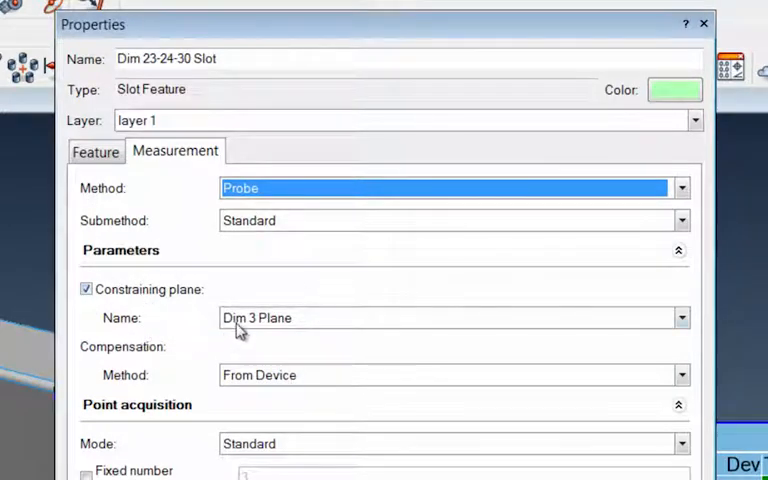
mouse_move(284, 324)
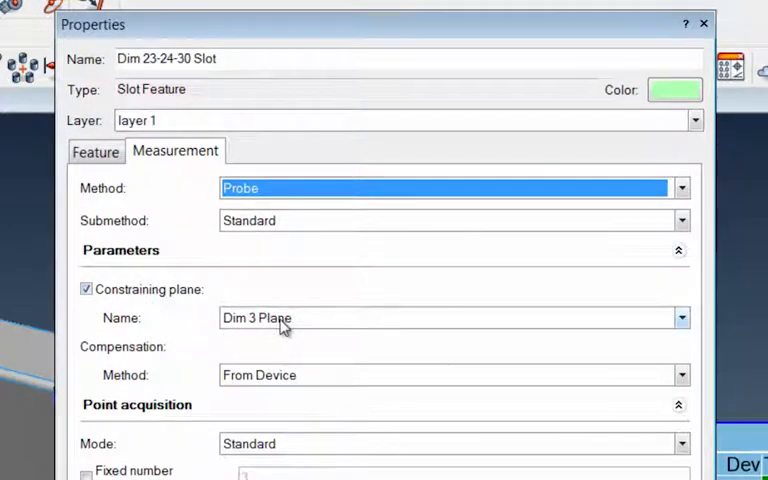
click(682, 320)
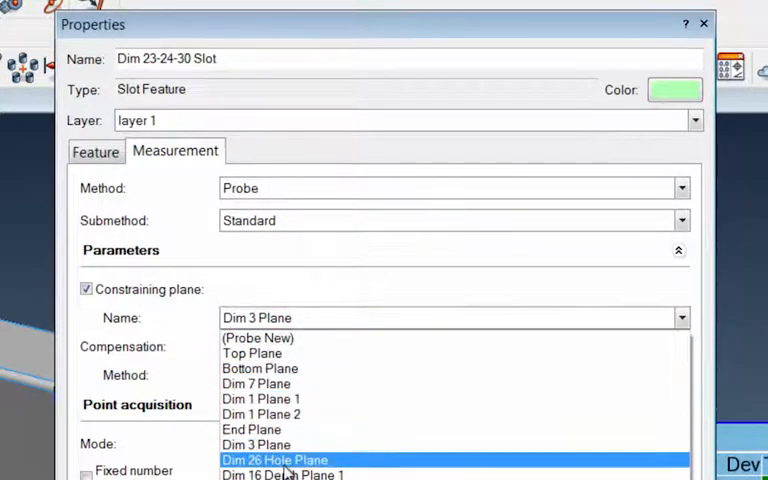
click(274, 460)
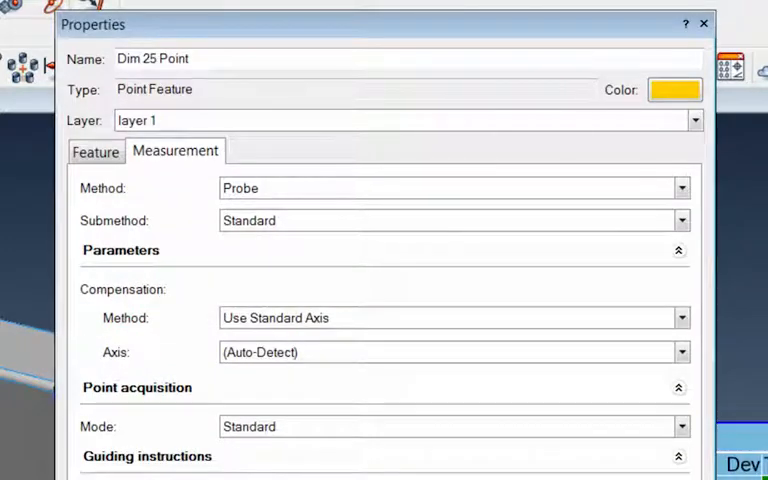
click(704, 24)
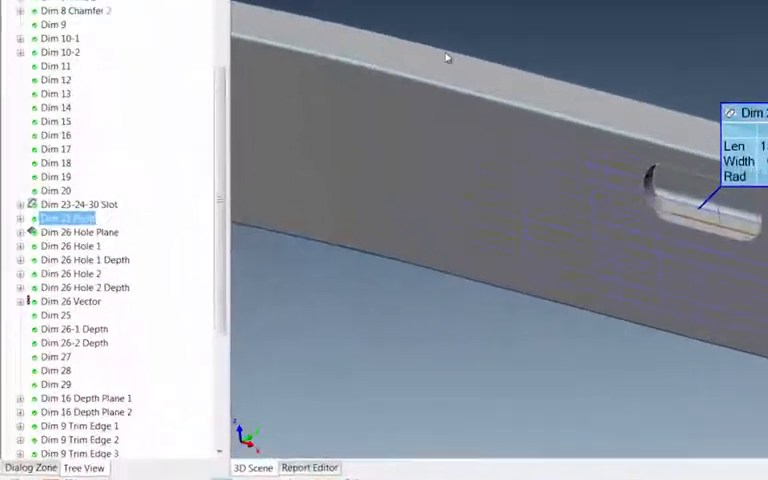
Step: Reopen the measured slot's data points editor and view its Probing parameters
click(20, 204)
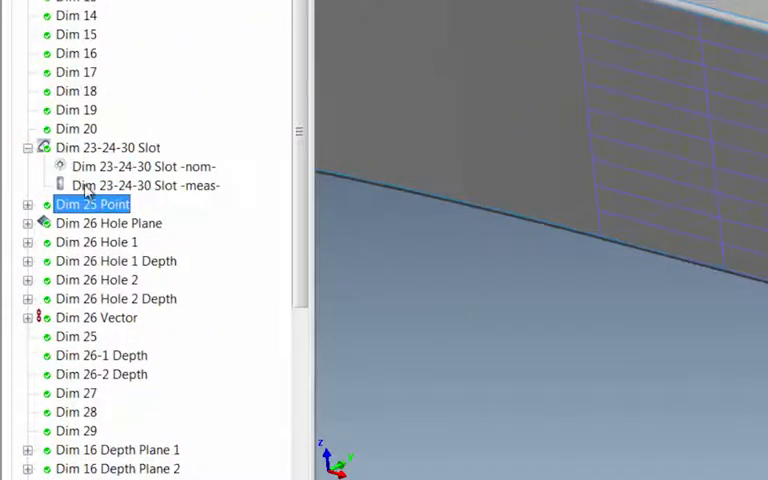
right_click(140, 184)
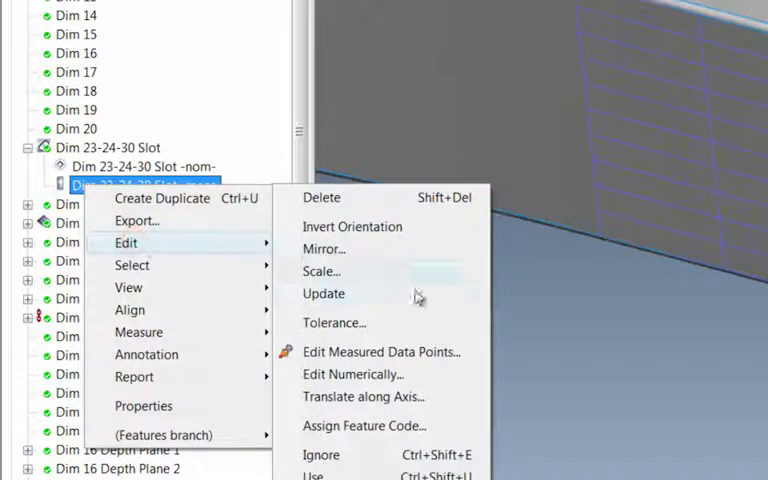
mouse_move(380, 360)
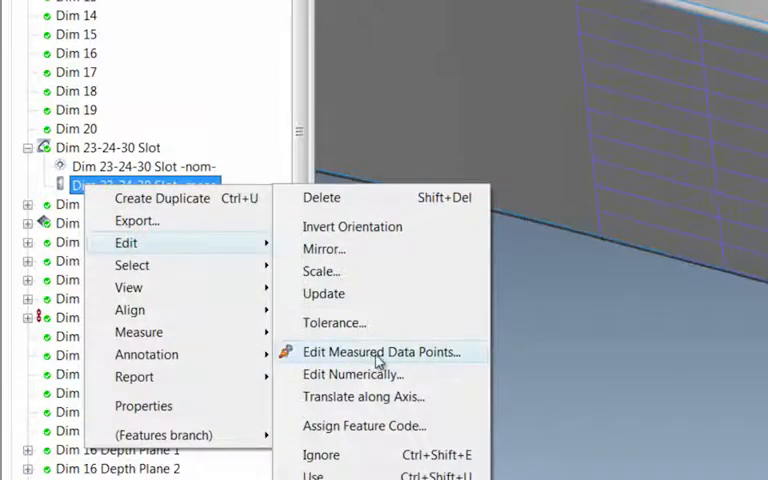
click(380, 352)
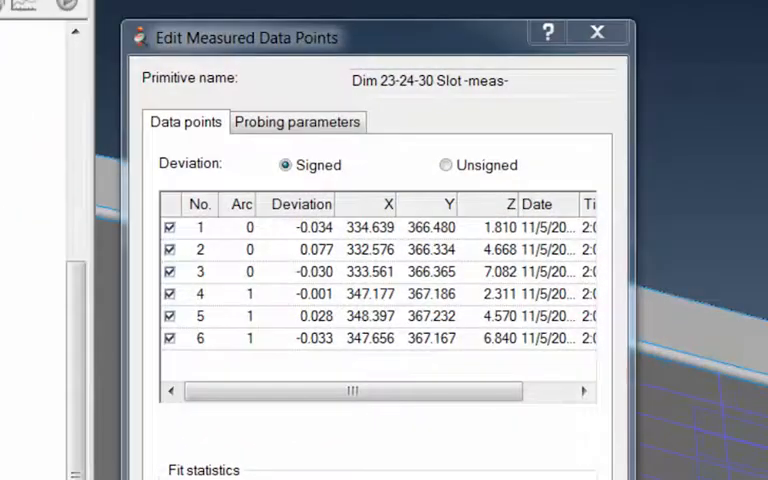
mouse_move(318, 128)
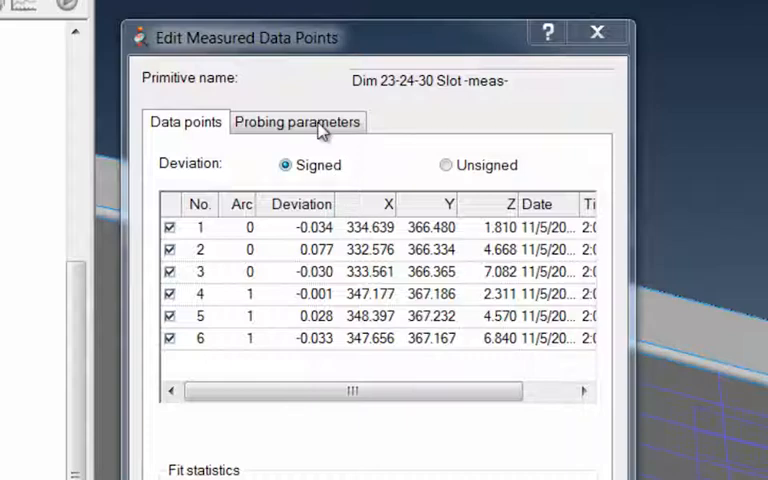
click(296, 120)
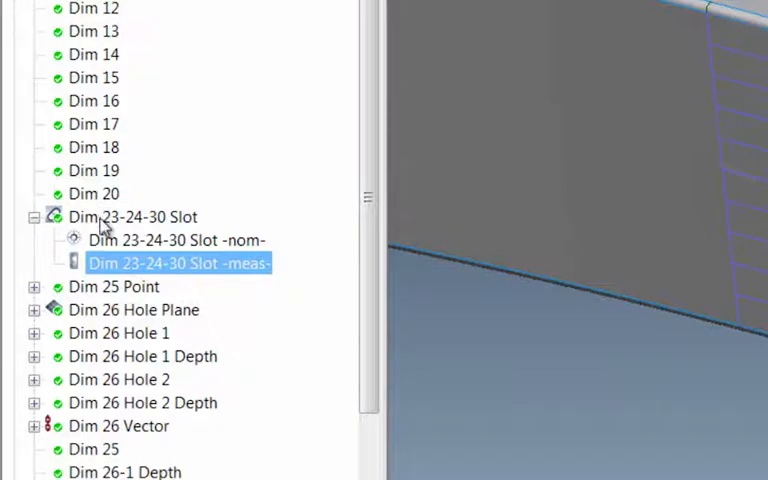
Step: Bring Dim 23-24-30 Slot's properties back up
right_click(130, 216)
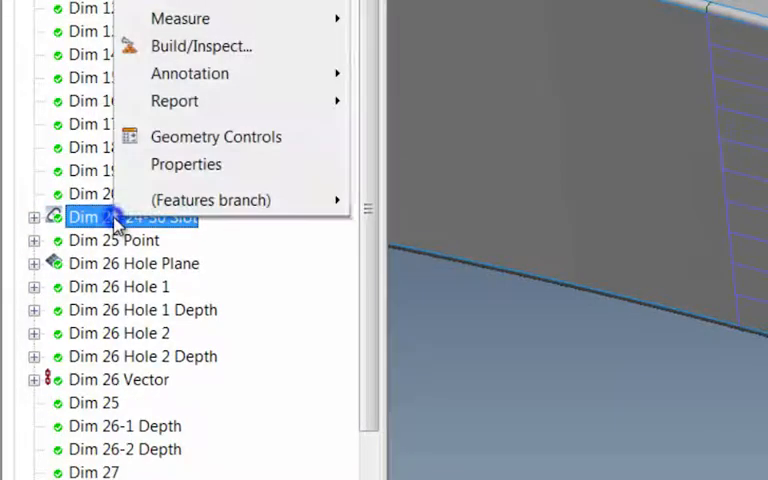
click(184, 164)
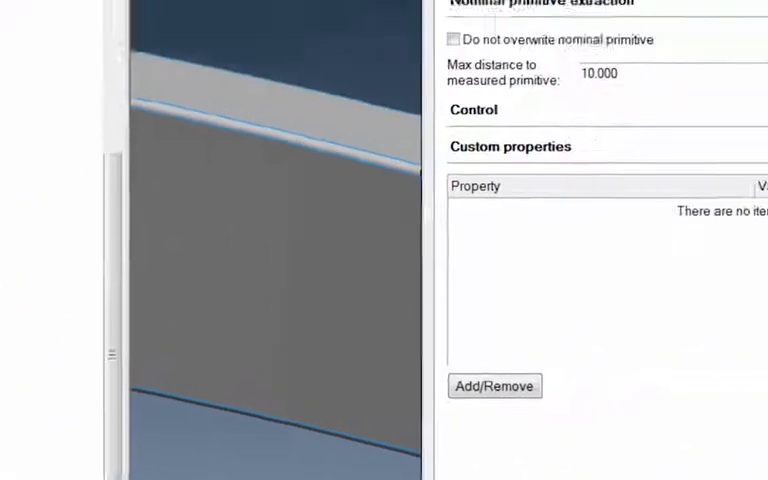